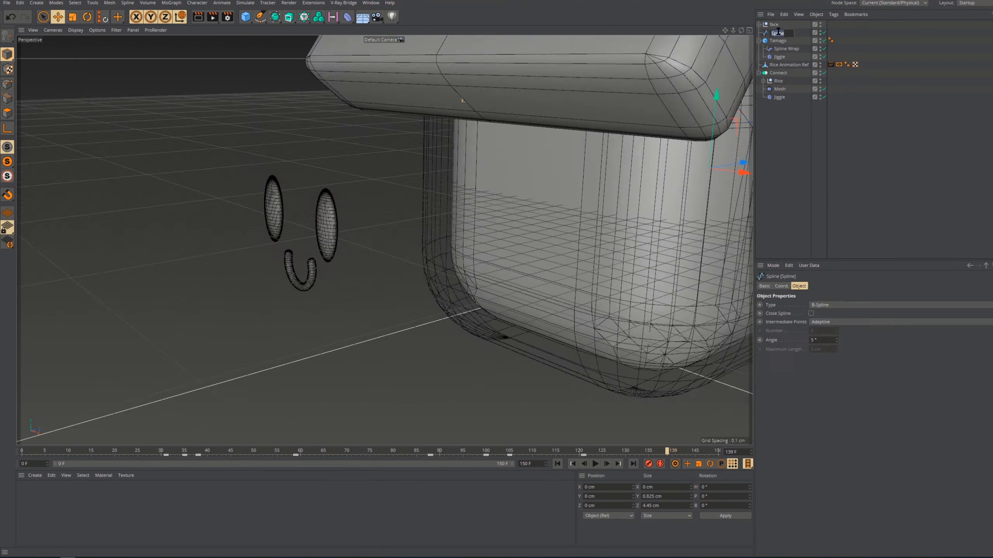
Play the timeline forward so the tamago strip curls over the rice block
left_click(594, 464)
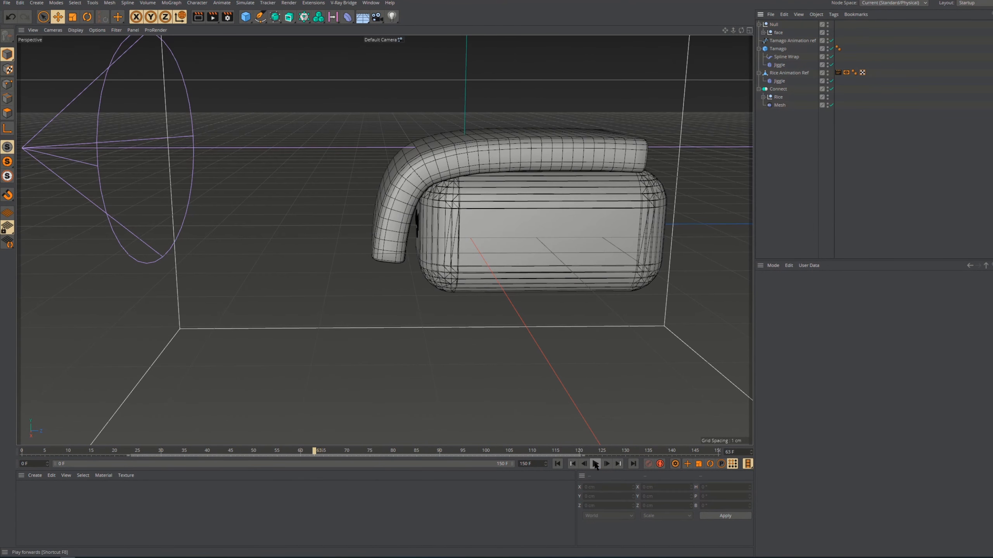